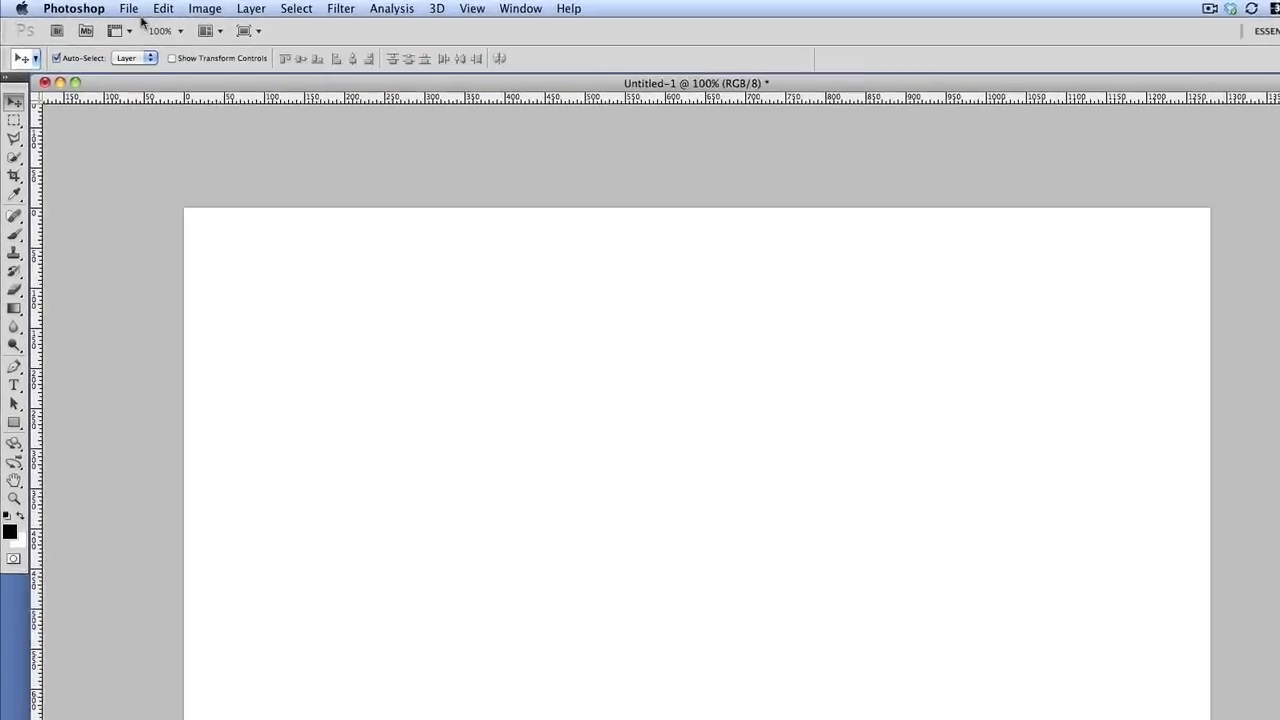
Place photo.jpg from the Desktop into the blank untitled canvas
{"action": "left_click", "coordinate": [128, 8]}
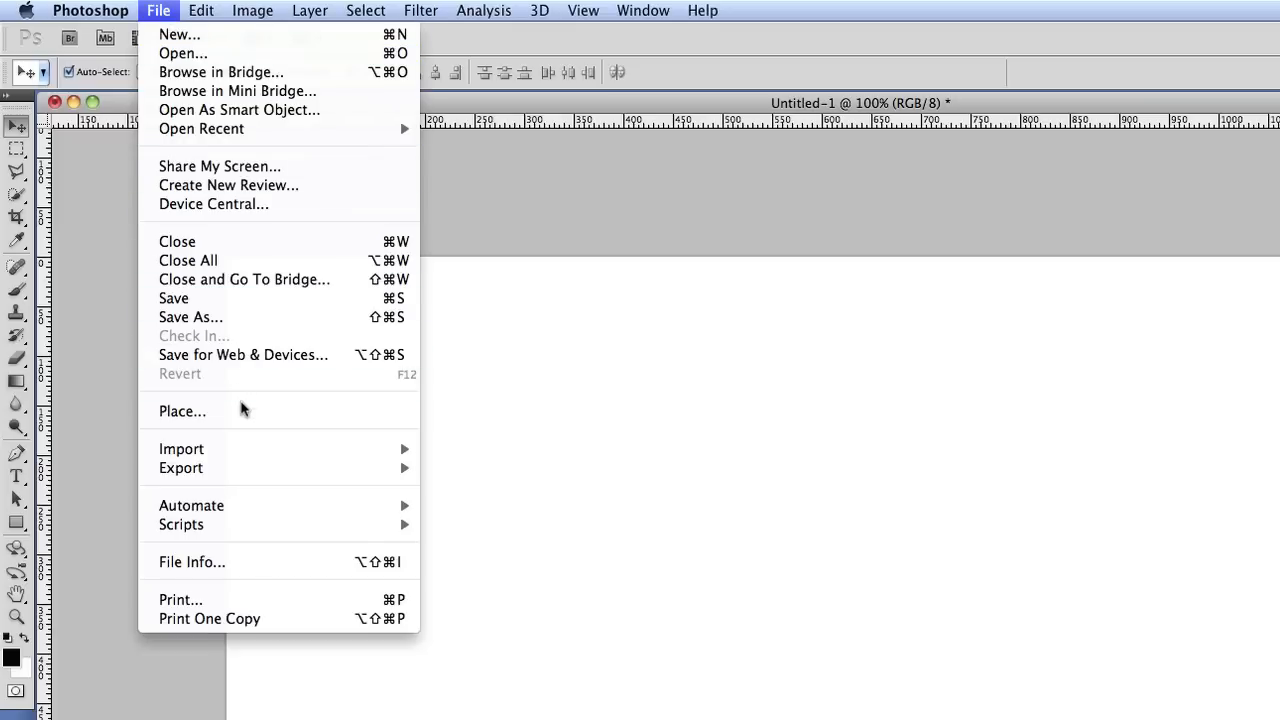
{"action": "left_click", "coordinate": [182, 411]}
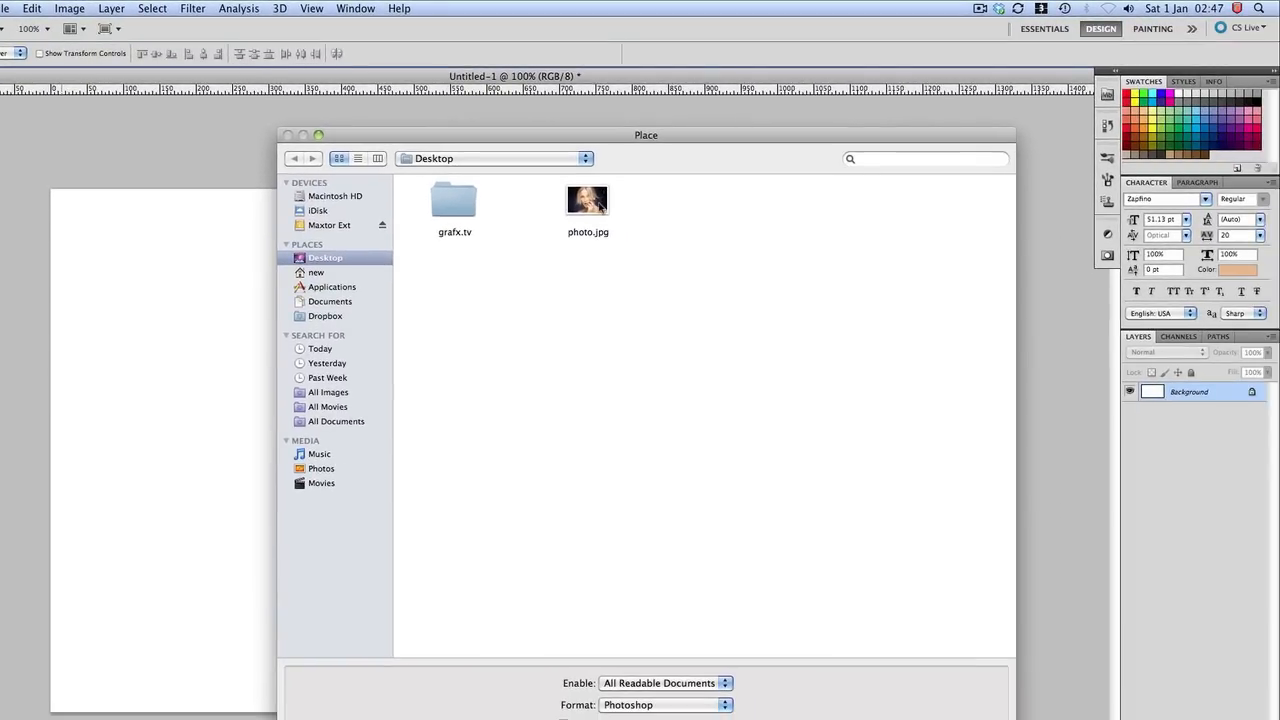
{"action": "double_click", "coordinate": [587, 200]}
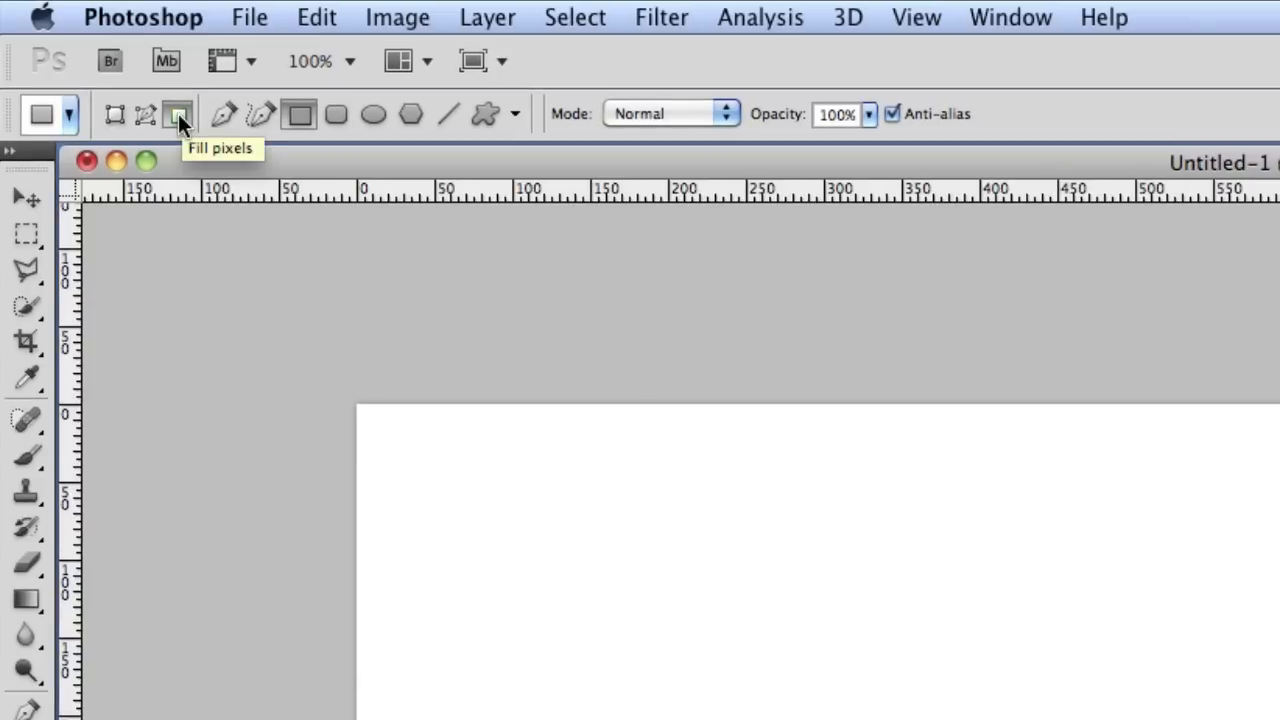
{"action": "mouse_move", "coordinate": [200, 130]}
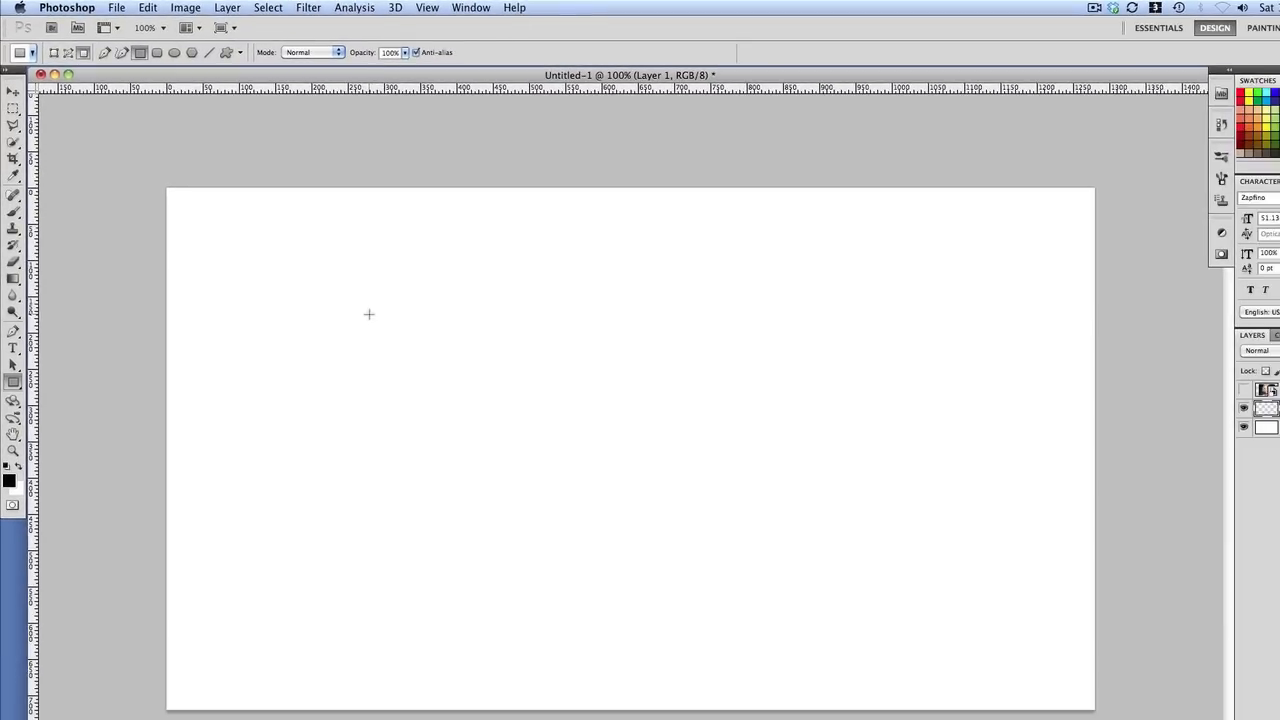
{"action": "mouse_move", "coordinate": [372, 310]}
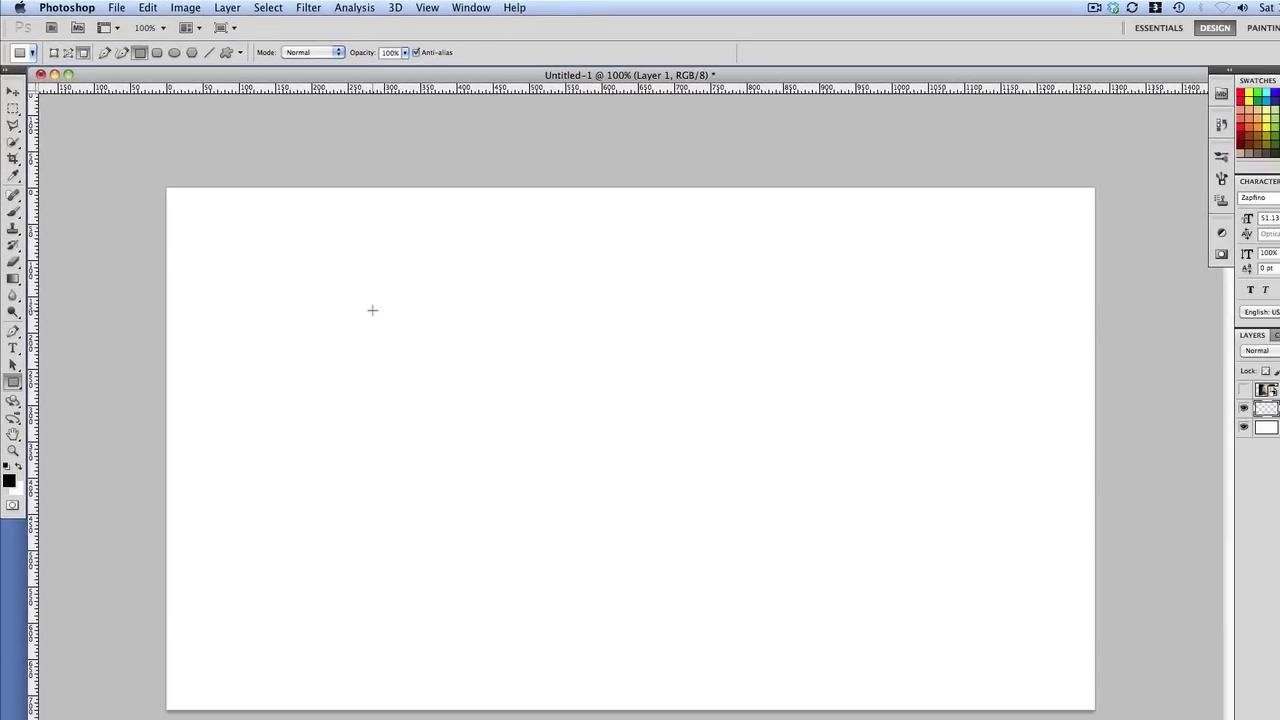
Drag out two overlapping black rectangles near the middle of Layer 1
{"action": "left_click_drag", "start_coordinate": [373, 311], "coordinate": [483, 410]}
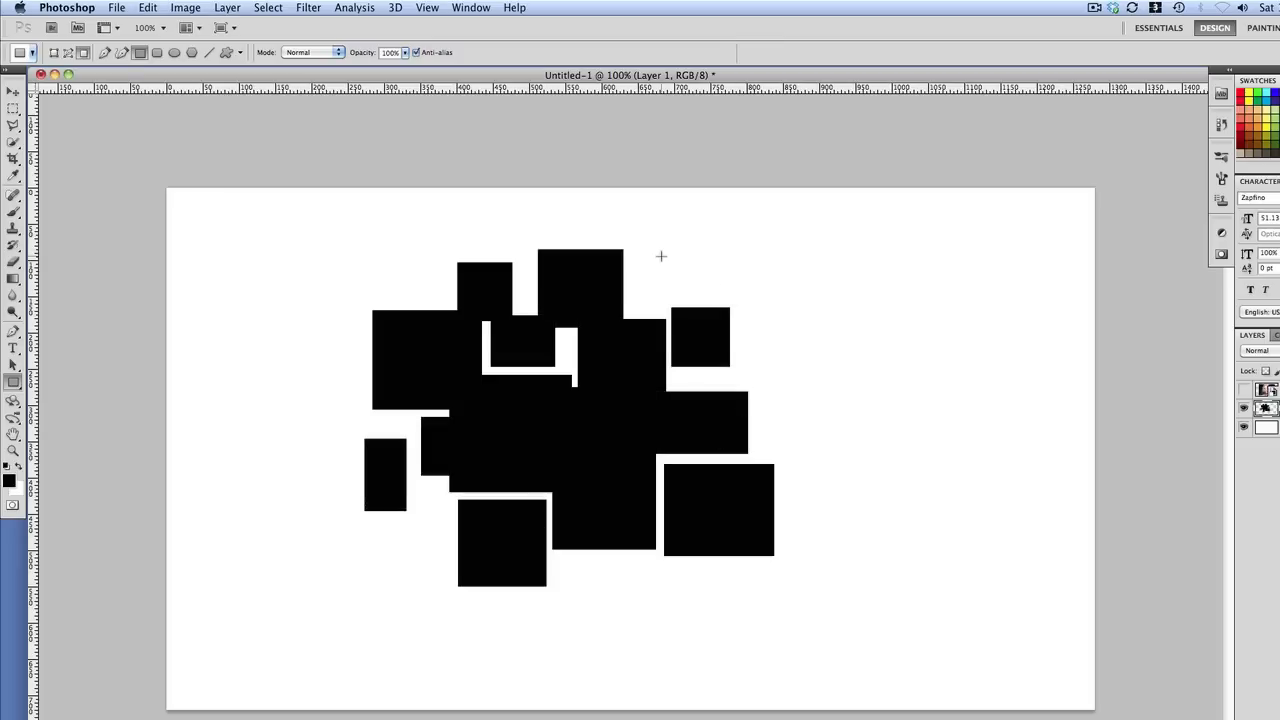
{"action": "left_click_drag", "start_coordinate": [660, 256], "coordinate": [635, 305]}
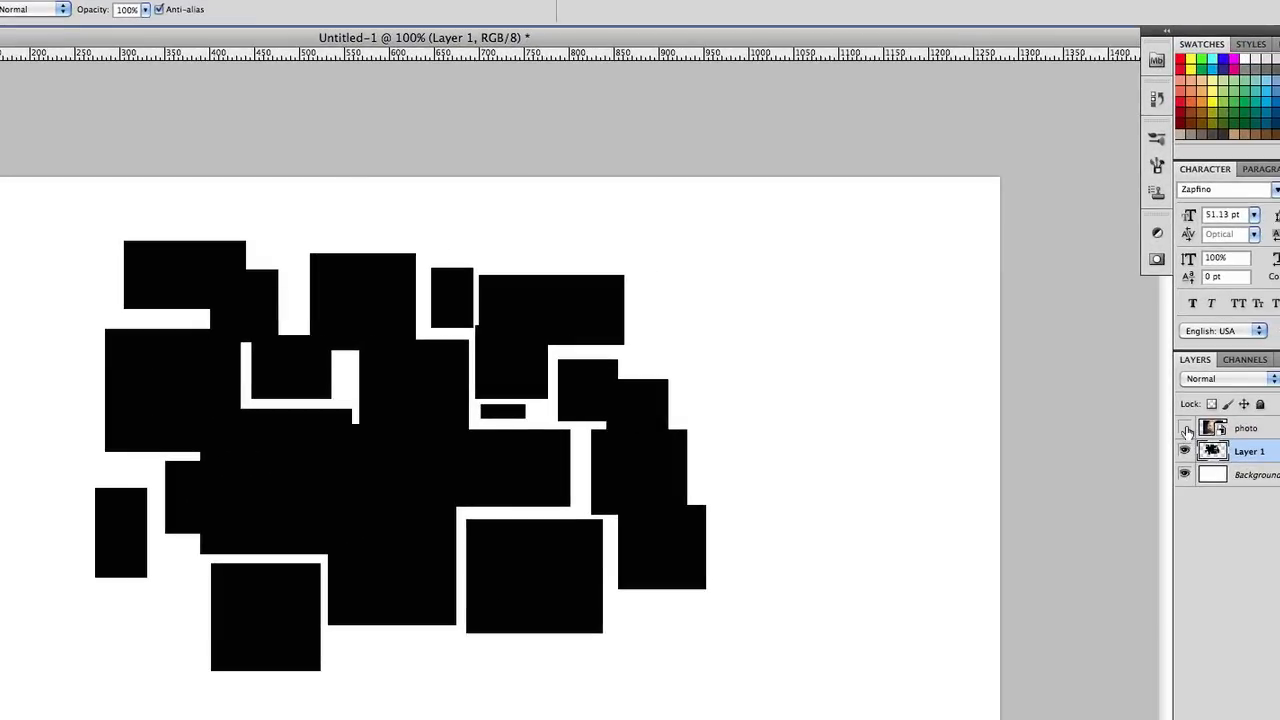
Turn the hidden photo layer's visibility back on
{"action": "left_click", "coordinate": [1185, 428]}
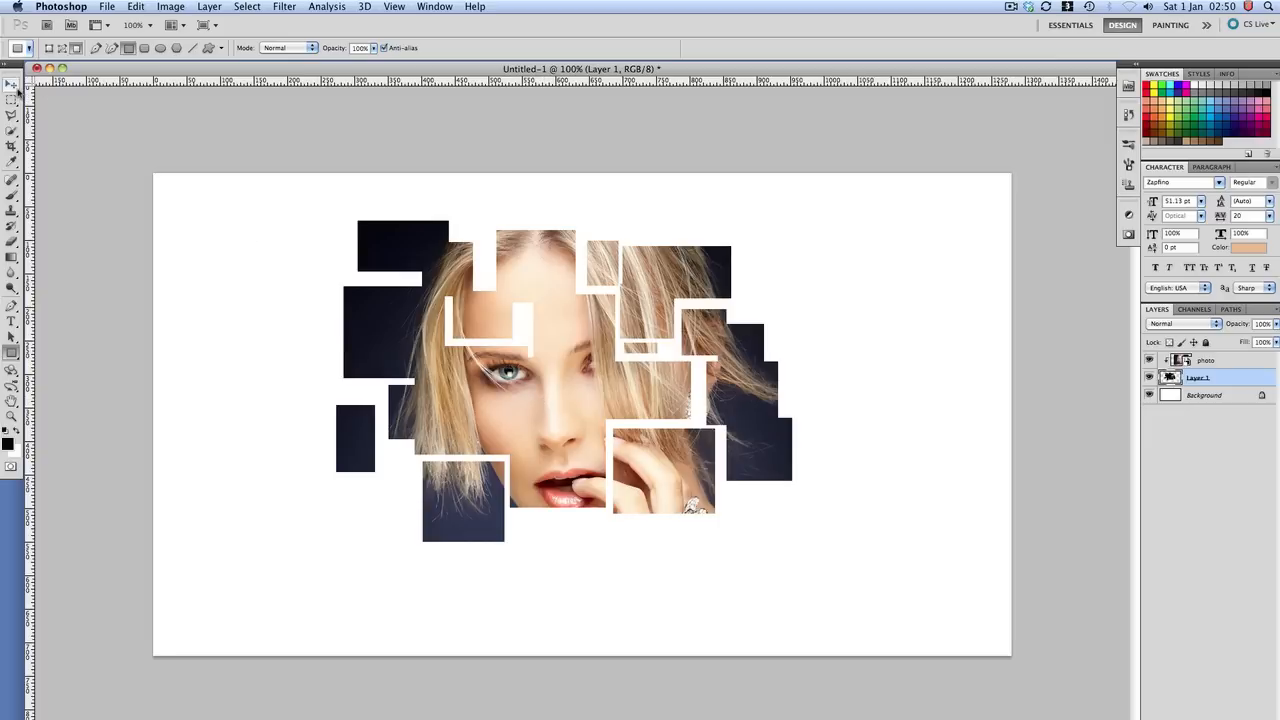
Switch to the Move Tool and make Layer 1 the active layer
{"action": "left_click", "coordinate": [13, 84]}
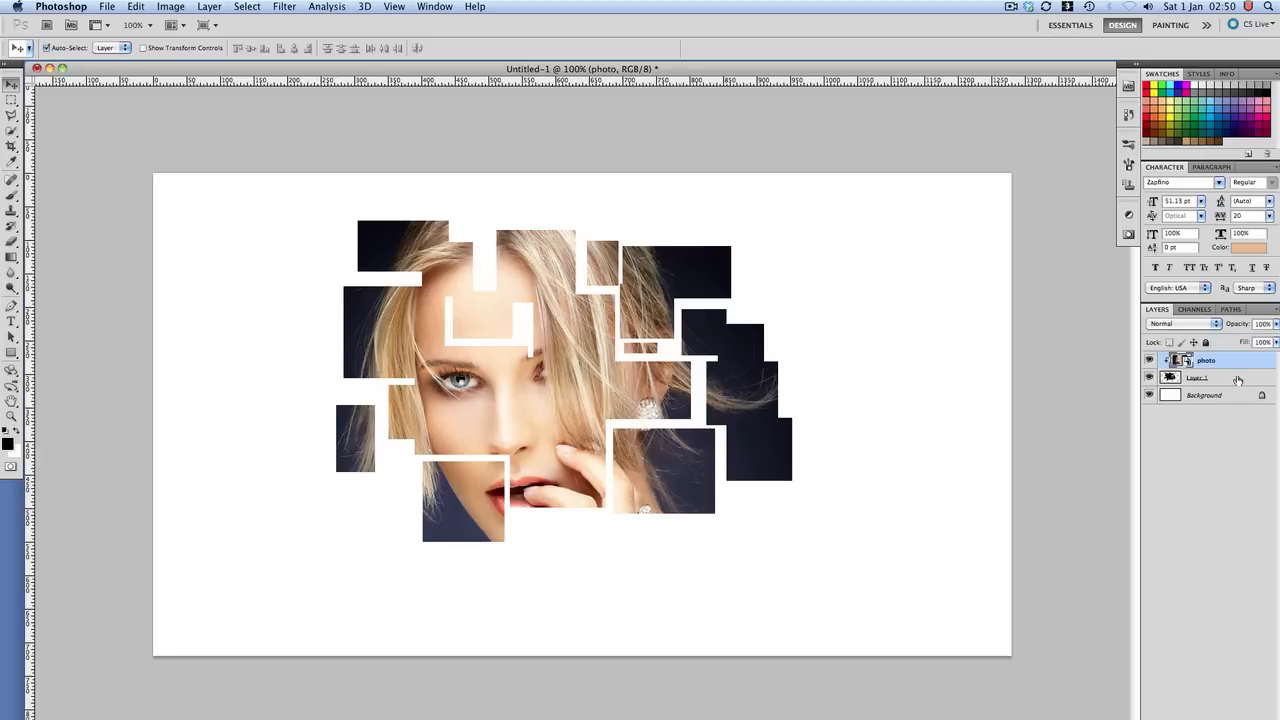
{"action": "left_click", "coordinate": [1197, 377]}
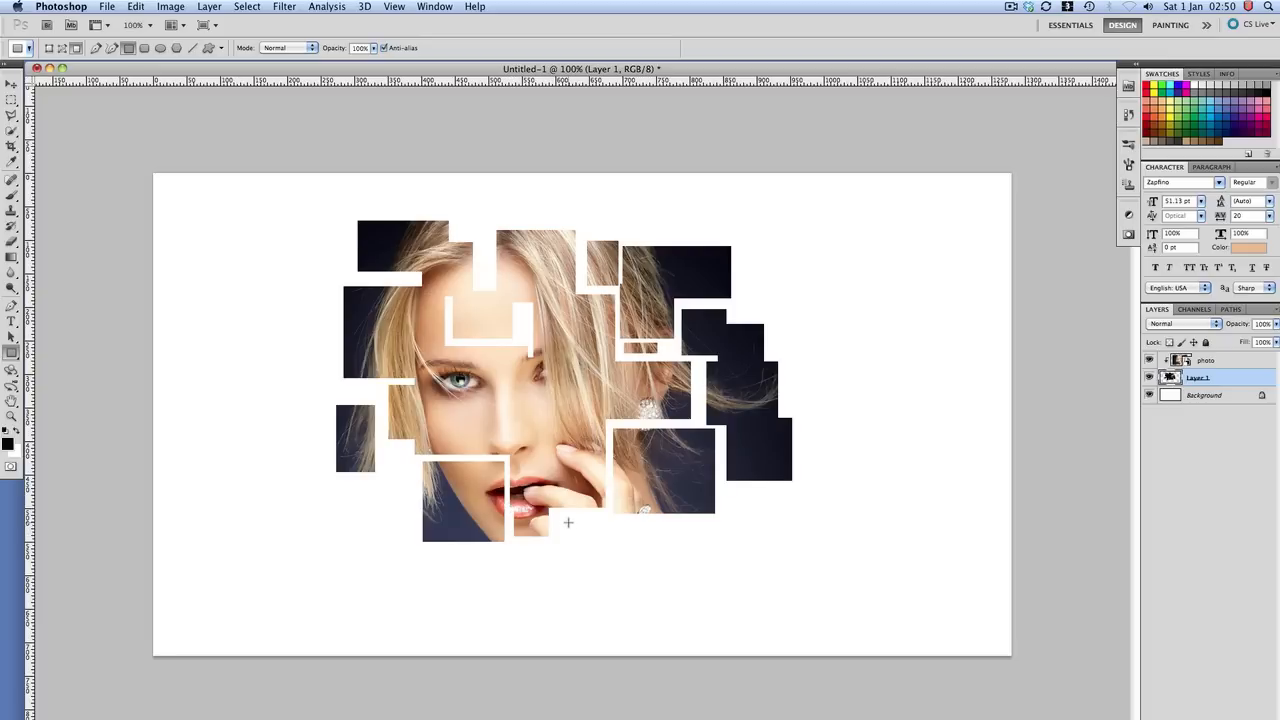
Add rectangles below her lips and over her ring, then select the photo layer
{"action": "left_click_drag", "start_coordinate": [568, 522], "coordinate": [627, 556]}
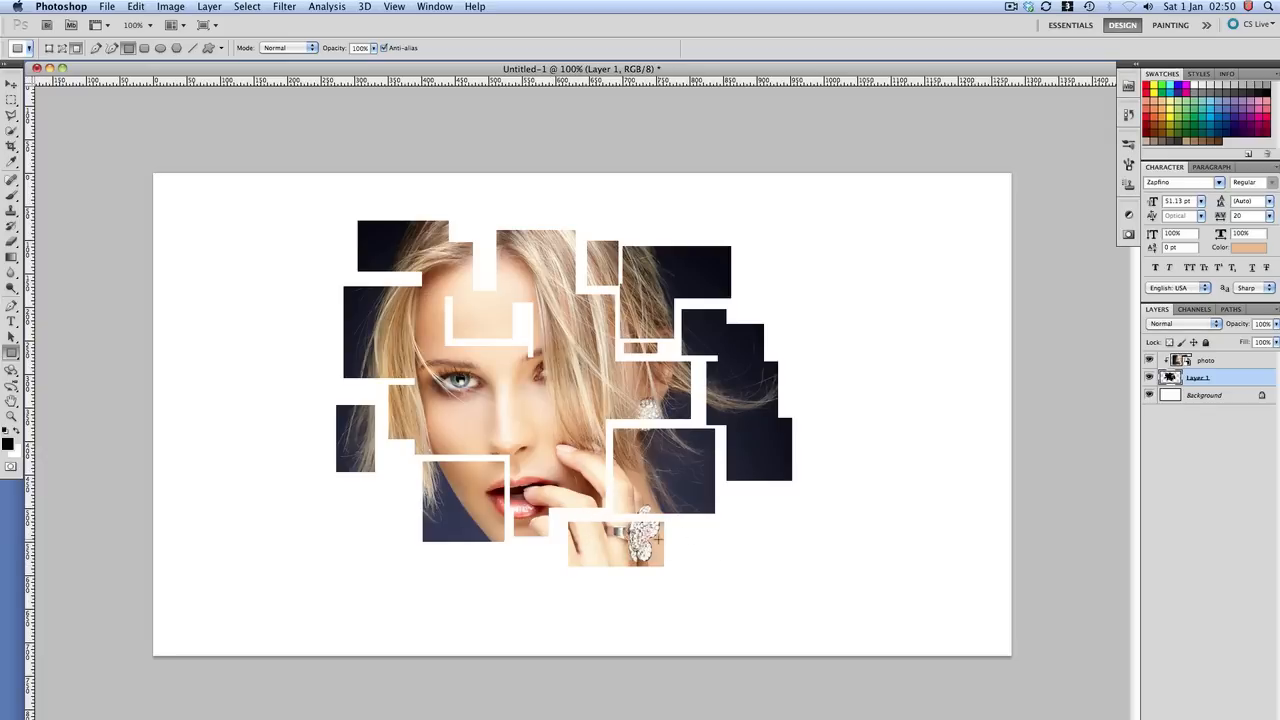
{"action": "left_click_drag", "start_coordinate": [666, 538], "coordinate": [727, 570]}
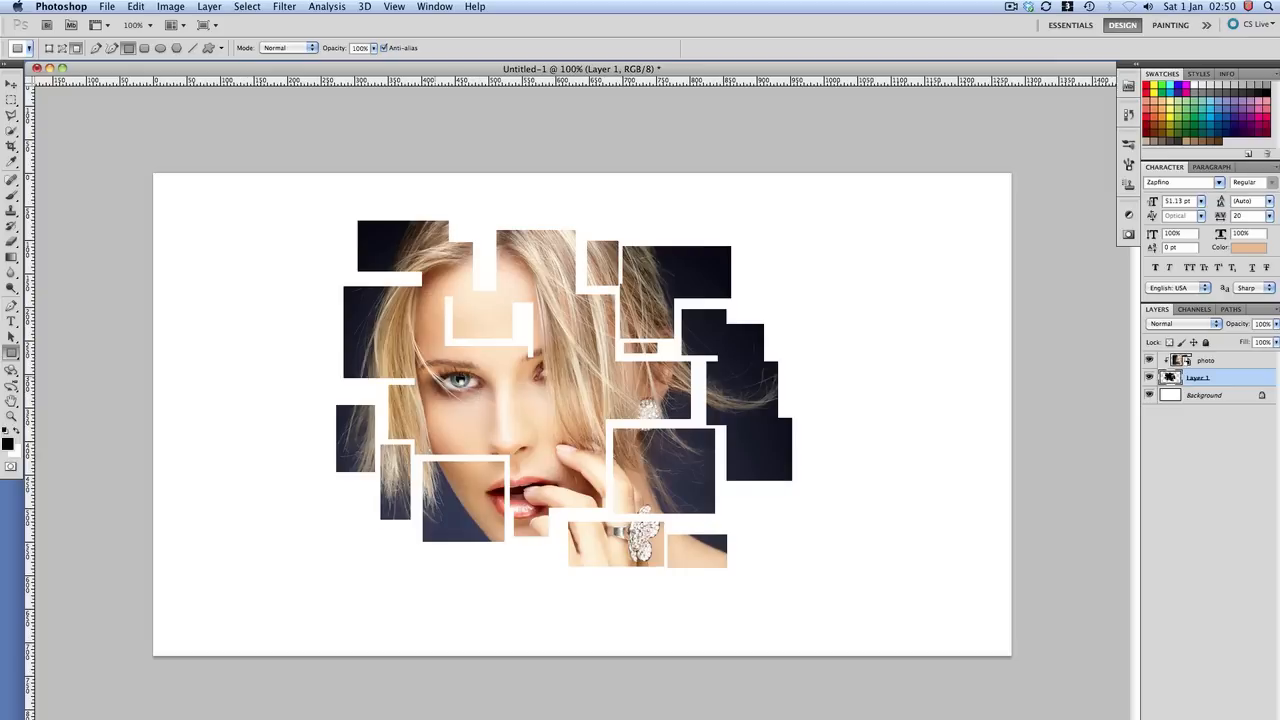
{"action": "left_click", "coordinate": [12, 84]}
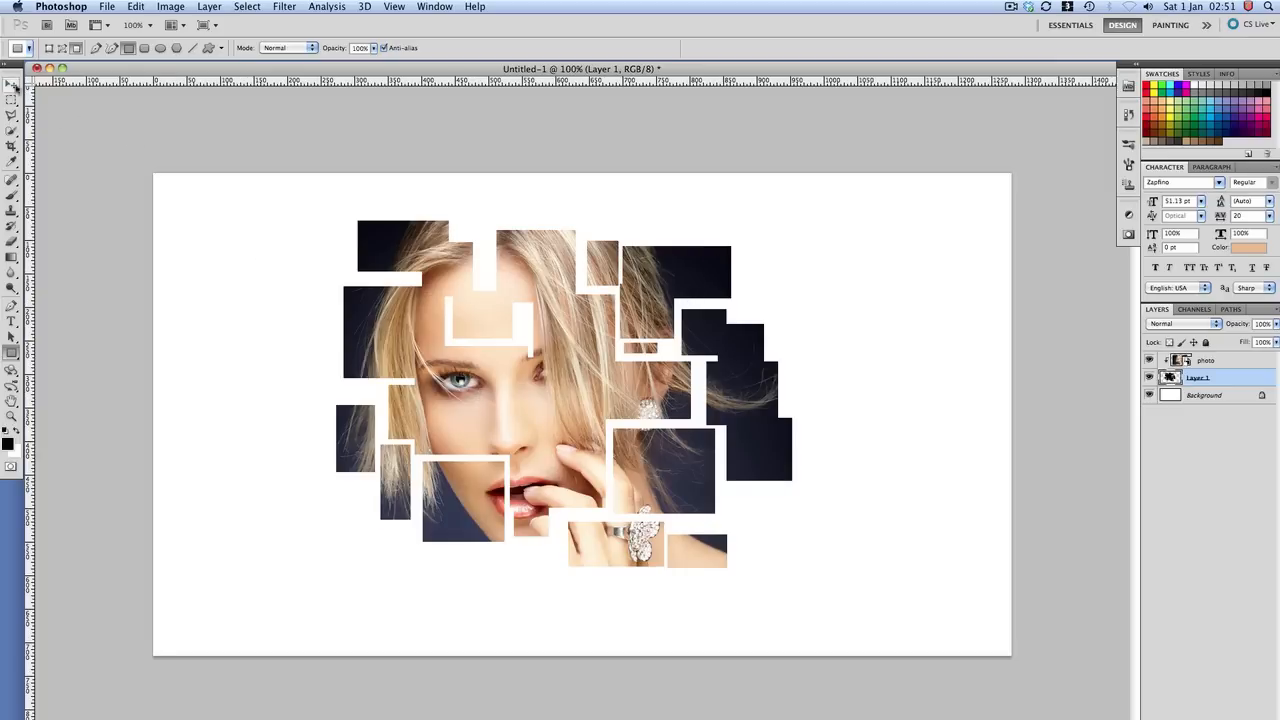
{"action": "left_click", "coordinate": [12, 84]}
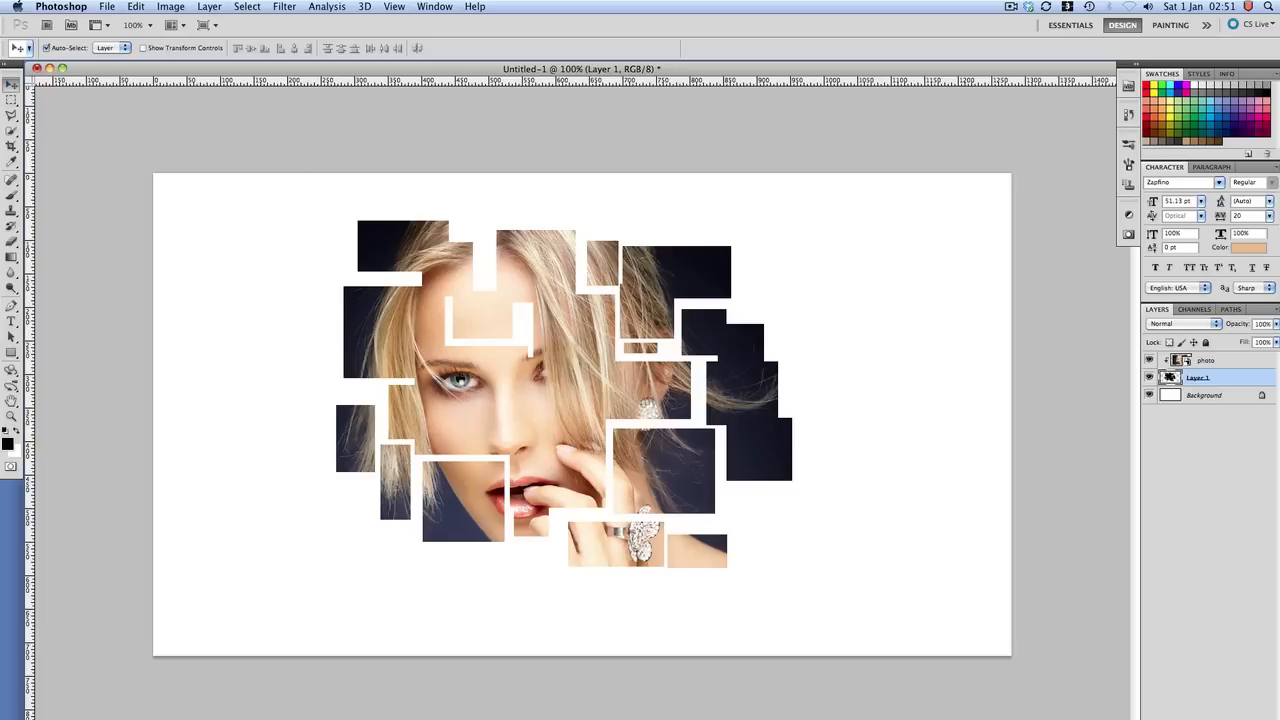
{"action": "mouse_move", "coordinate": [1232, 364]}
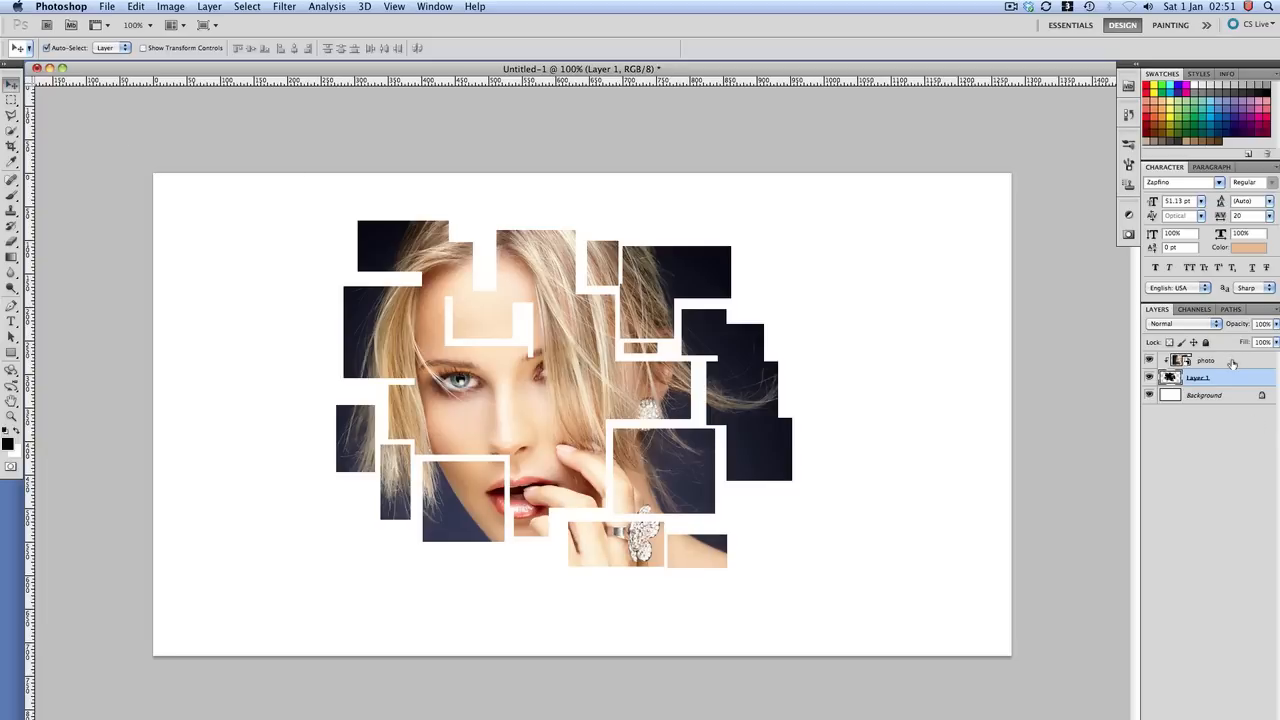
{"action": "left_click", "coordinate": [1204, 394]}
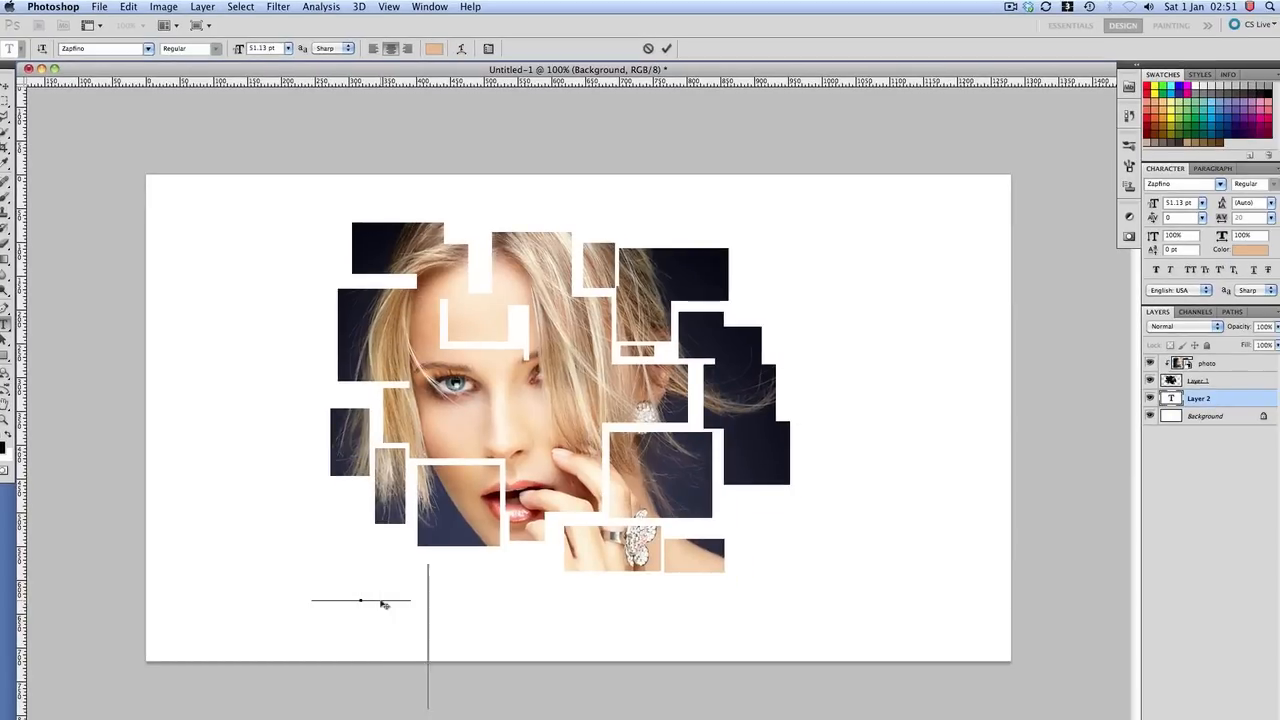
Type 'grafx tv' in Zapfino script beneath the collage
{"action": "type", "text": "grafx tv"}
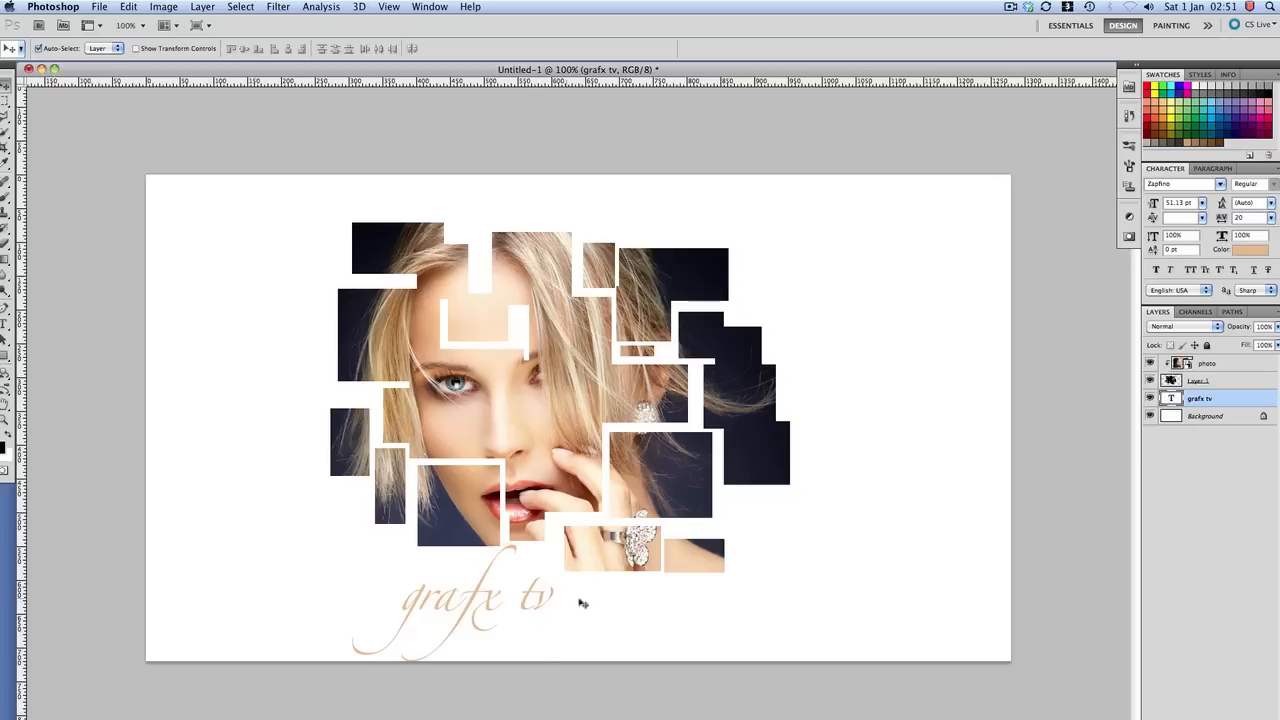
{"action": "mouse_move", "coordinate": [588, 603]}
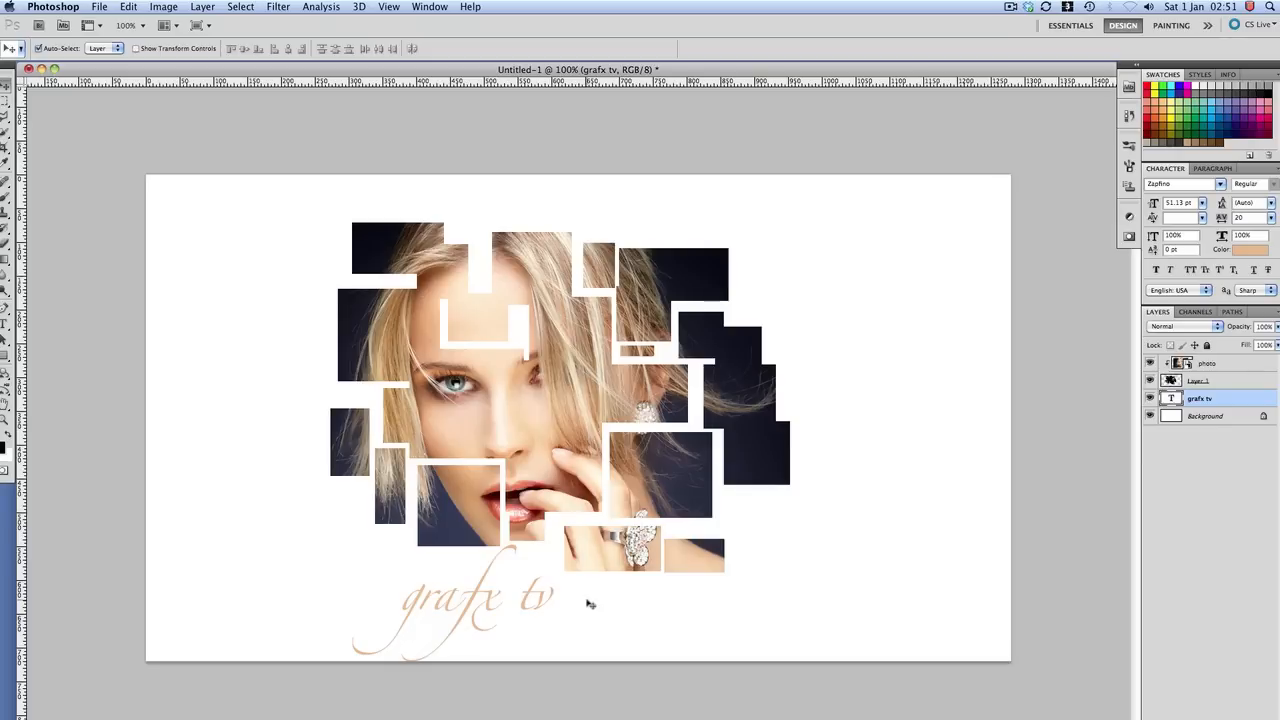